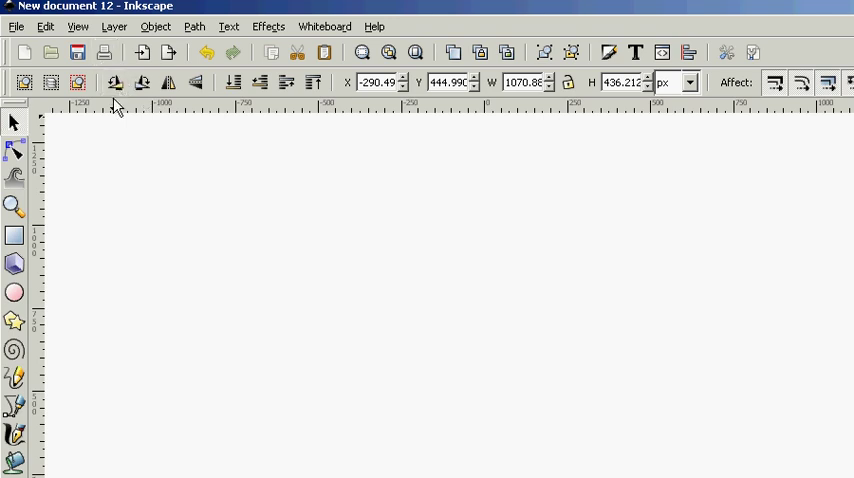
pyautogui.moveTo(136, 170)
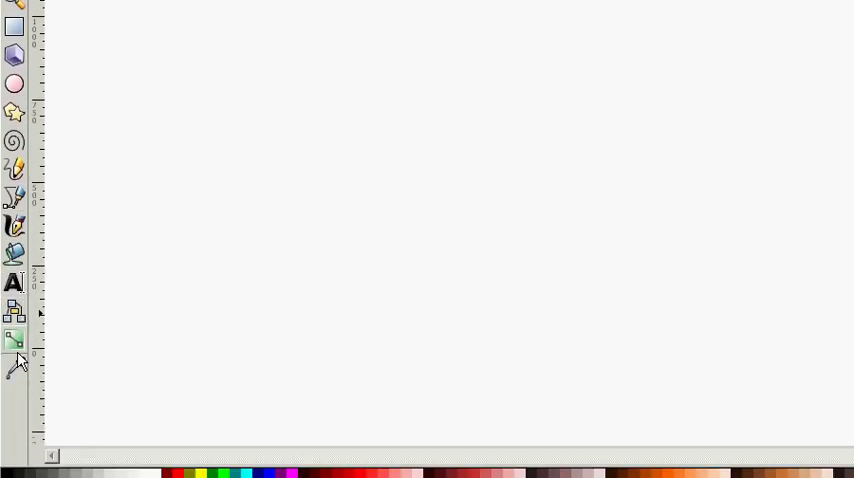
pyautogui.moveTo(14, 284)
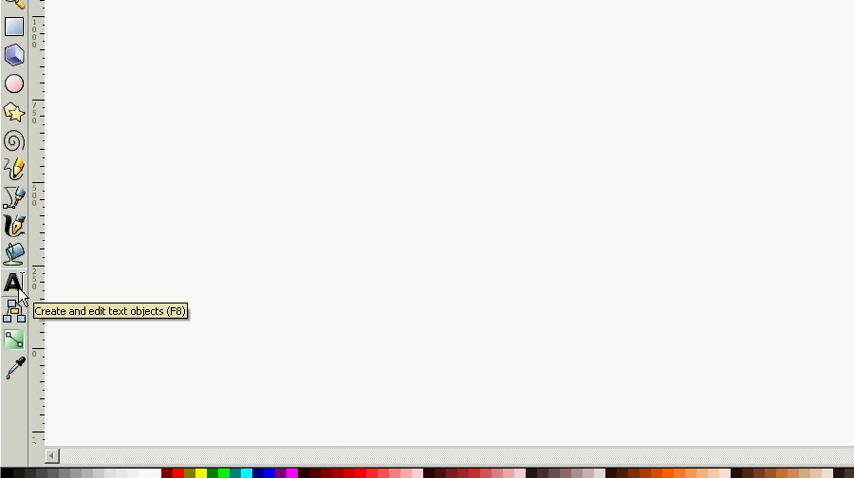
pyautogui.moveTo(16, 294)
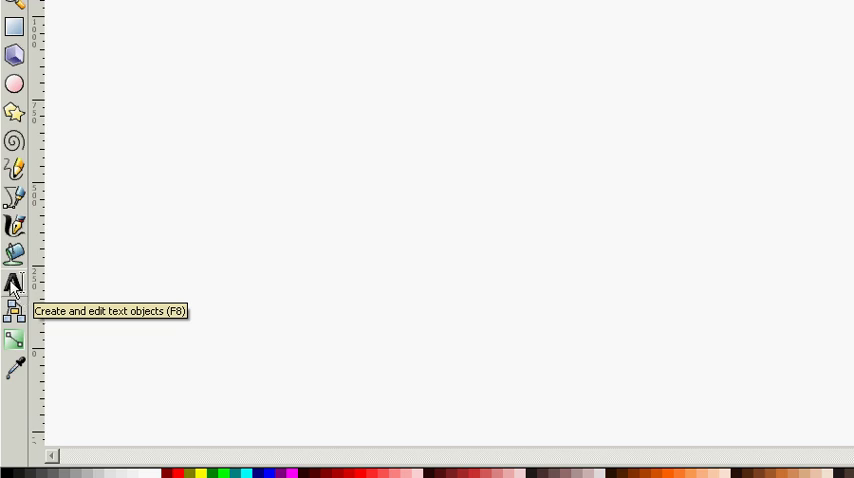
# Write 'Learn Digital Design' with the Text tool, removing the stray '.com'.
pyautogui.click(14, 282)
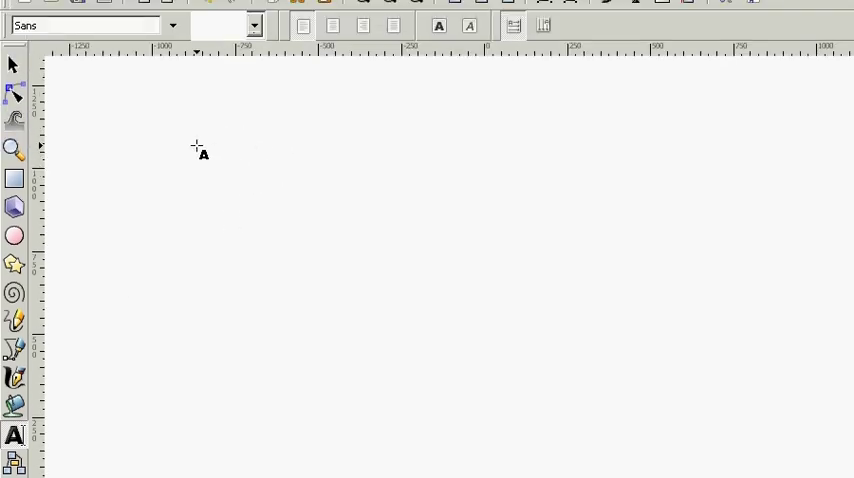
pyautogui.moveTo(170, 164)
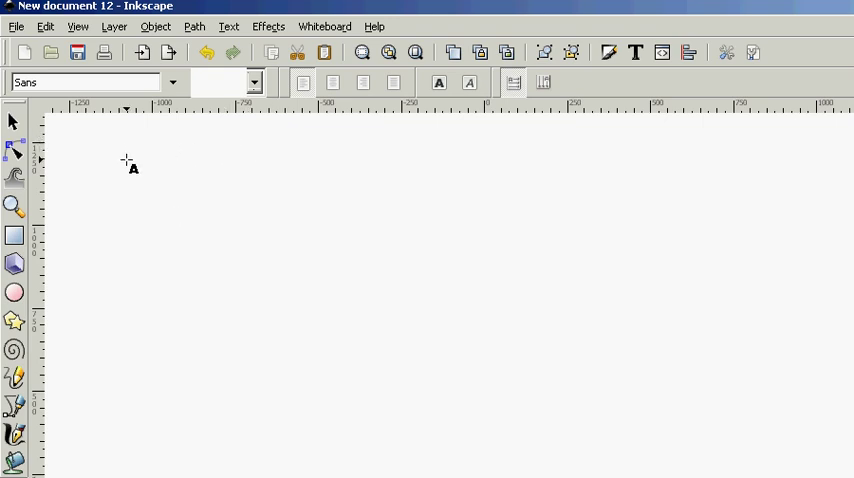
pyautogui.moveTo(114, 164)
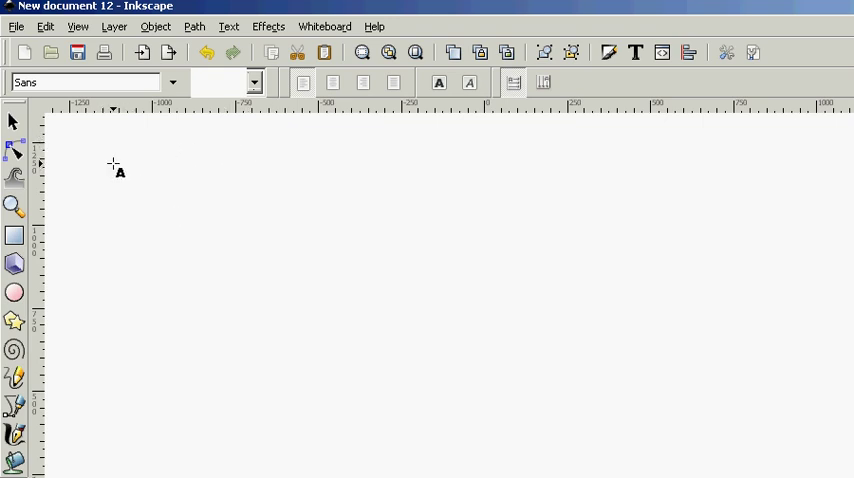
pyautogui.write('Learn Digital Desi')
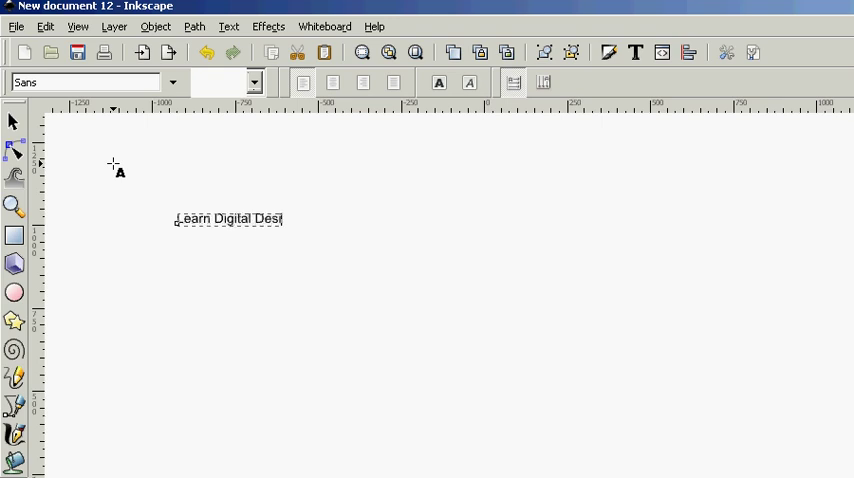
pyautogui.write('gn')
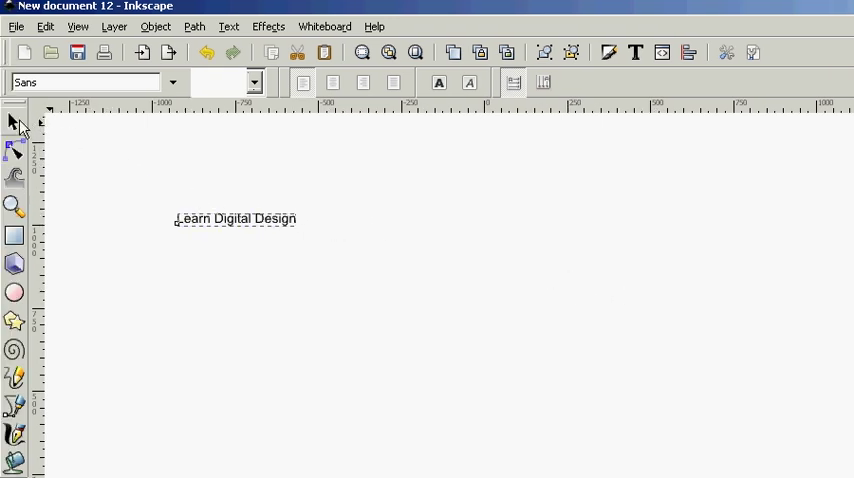
pyautogui.write('.com')
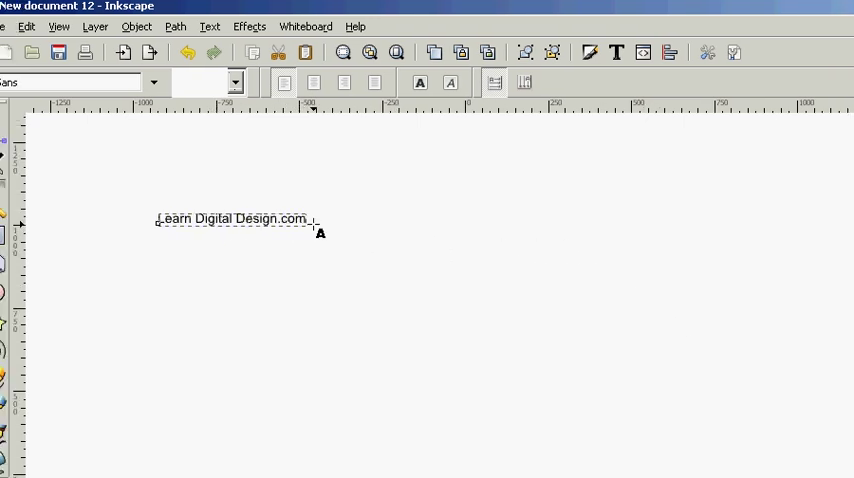
pyautogui.press('BackSpace')
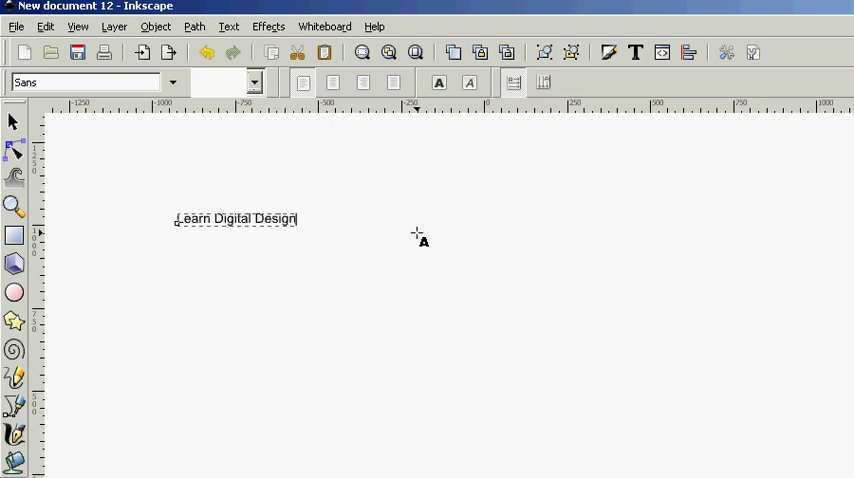
pyautogui.moveTo(278, 240)
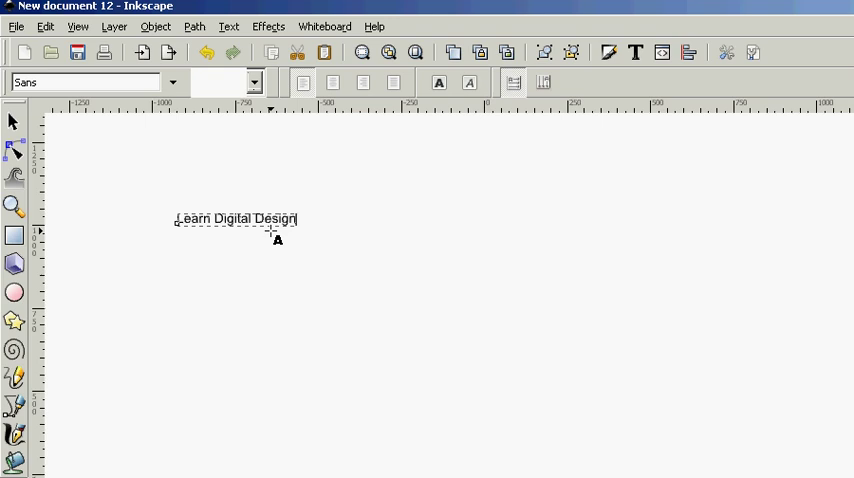
pyautogui.moveTo(408, 302)
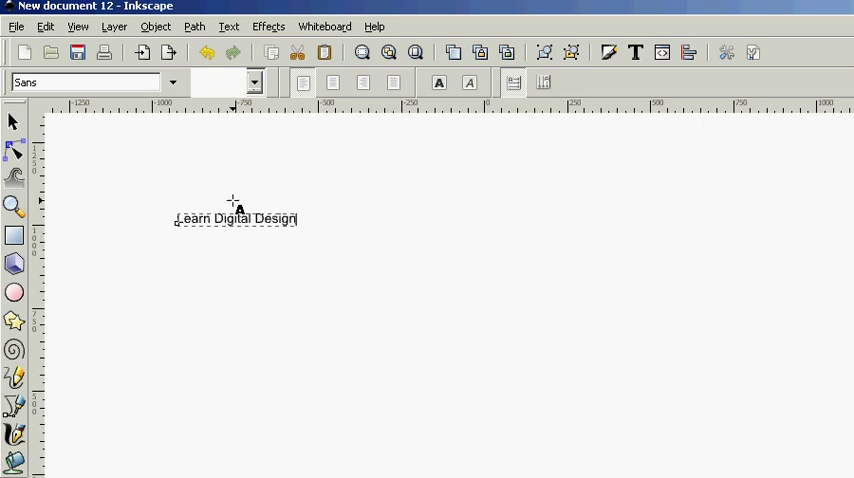
pyautogui.moveTo(264, 262)
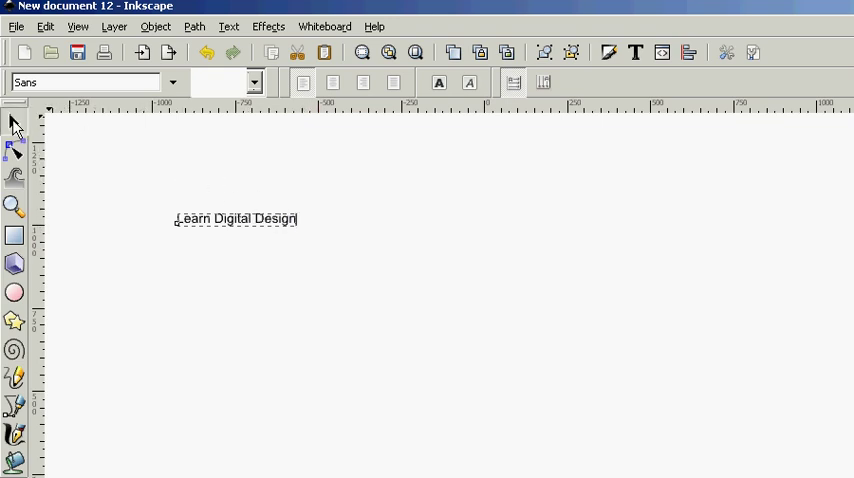
# Select the 'Learn Digital Design' text as a whole object with the Selector tool.
pyautogui.click(14, 120)
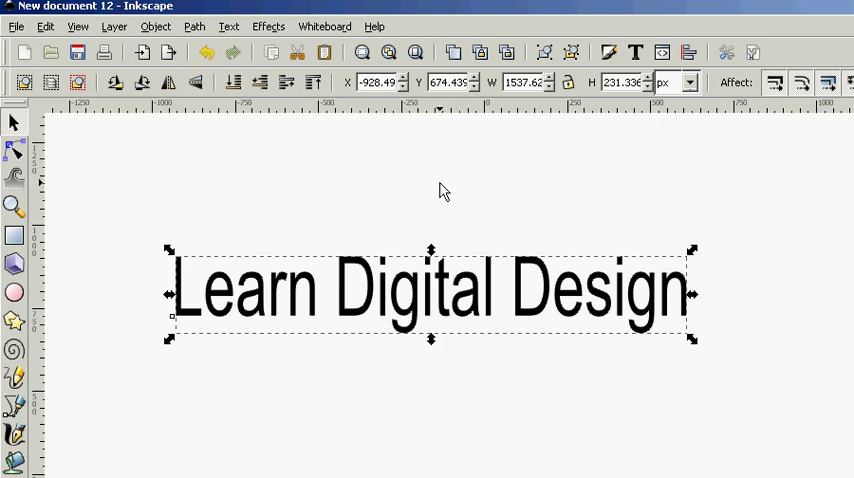
pyautogui.moveTo(442, 198)
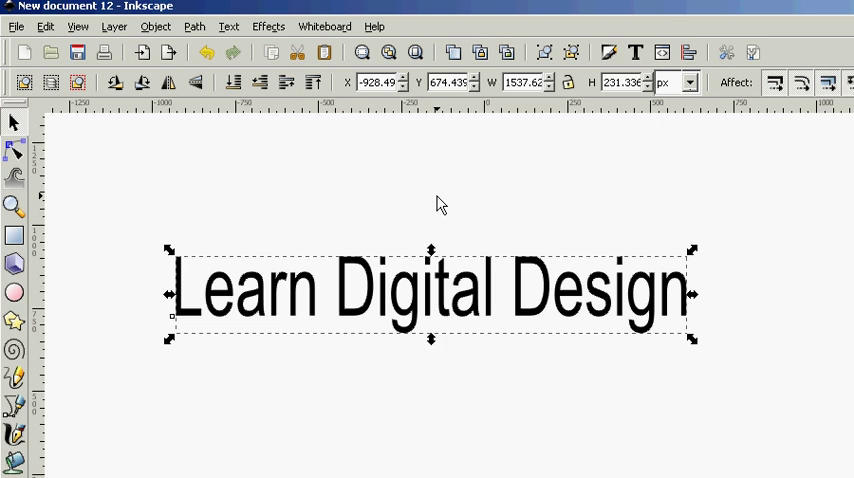
pyautogui.moveTo(440, 208)
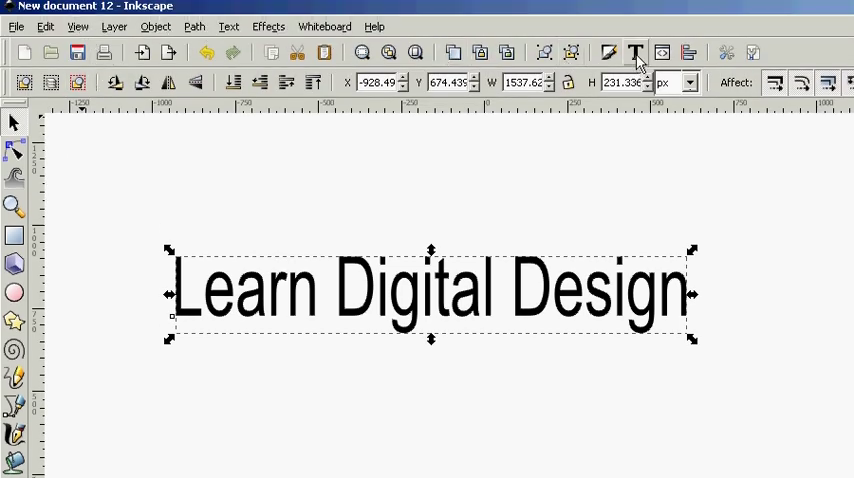
pyautogui.moveTo(636, 52)
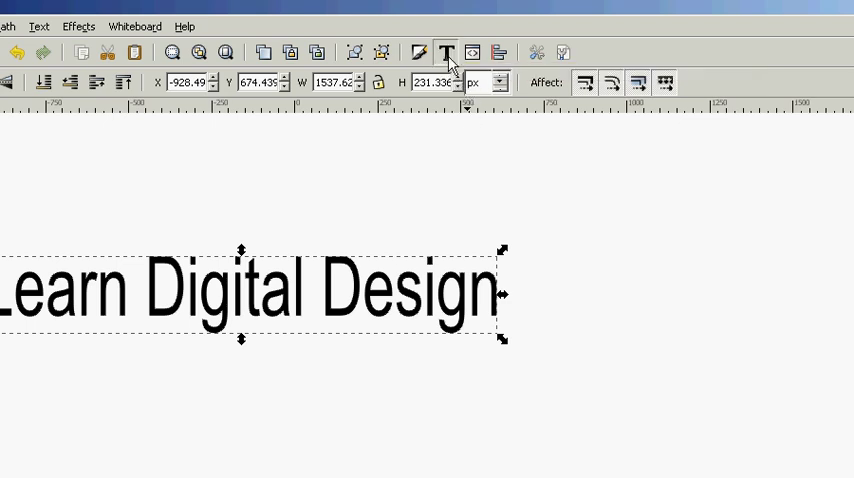
# In Text and Font, try Adobe Fangsong Std R and Caslon Pro Bold, returning to Adobe Caslon Pro.
pyautogui.click(446, 52)
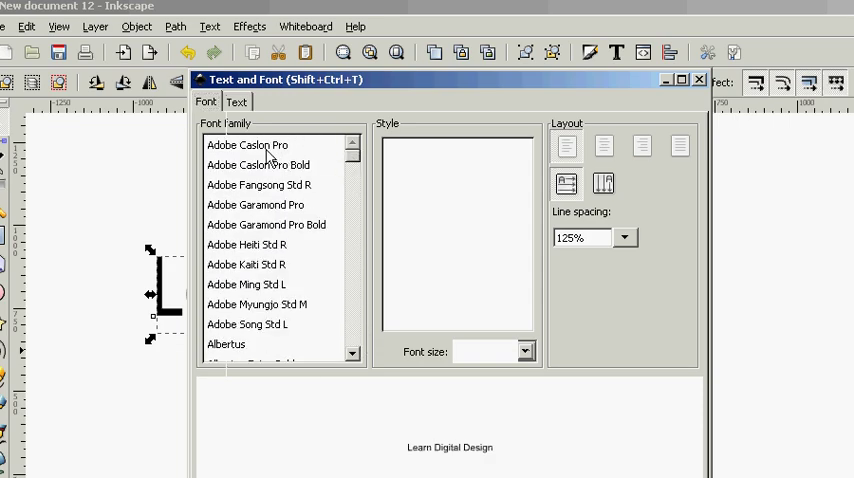
pyautogui.click(248, 144)
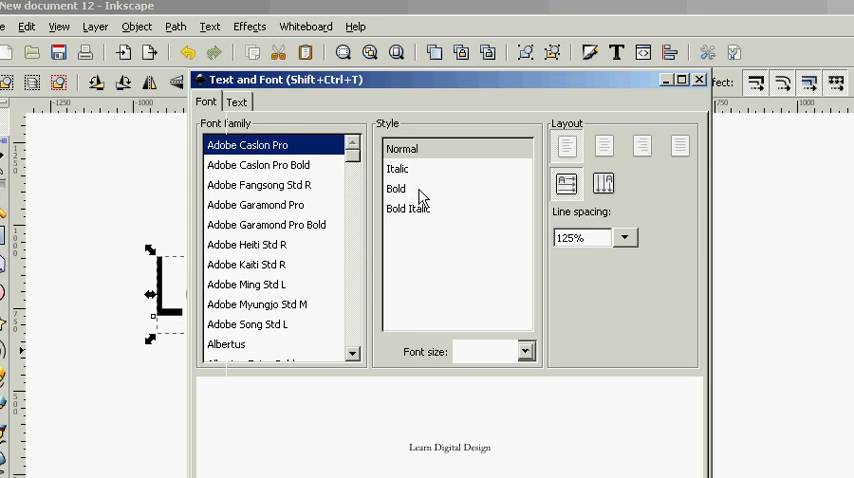
pyautogui.click(258, 184)
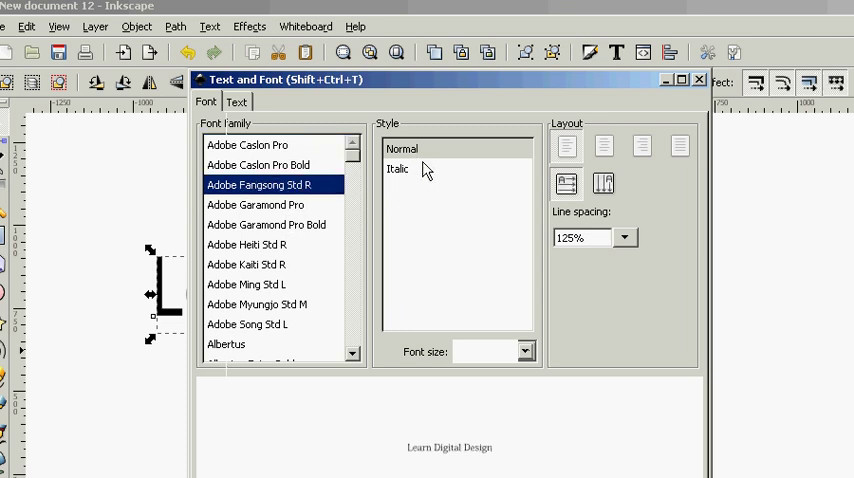
pyautogui.click(256, 164)
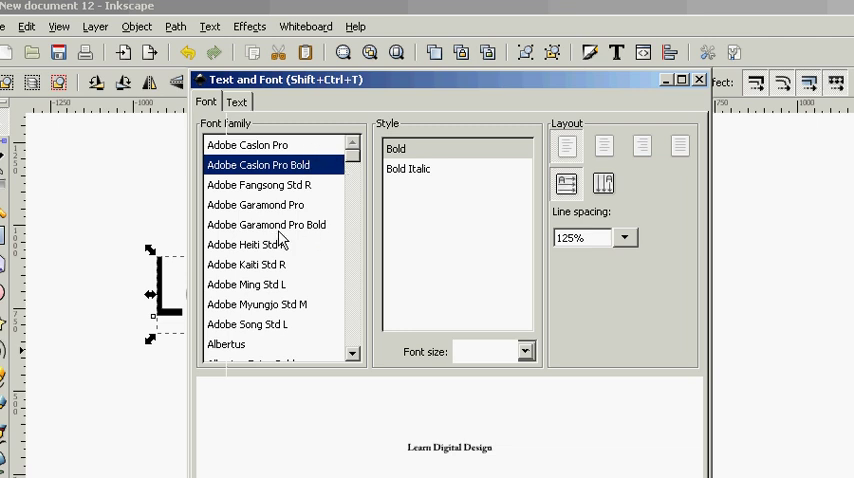
pyautogui.click(256, 204)
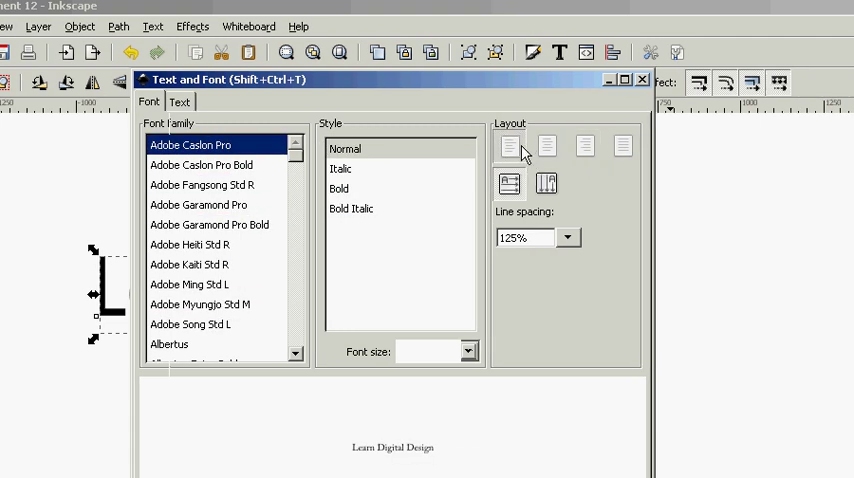
pyautogui.moveTo(510, 146)
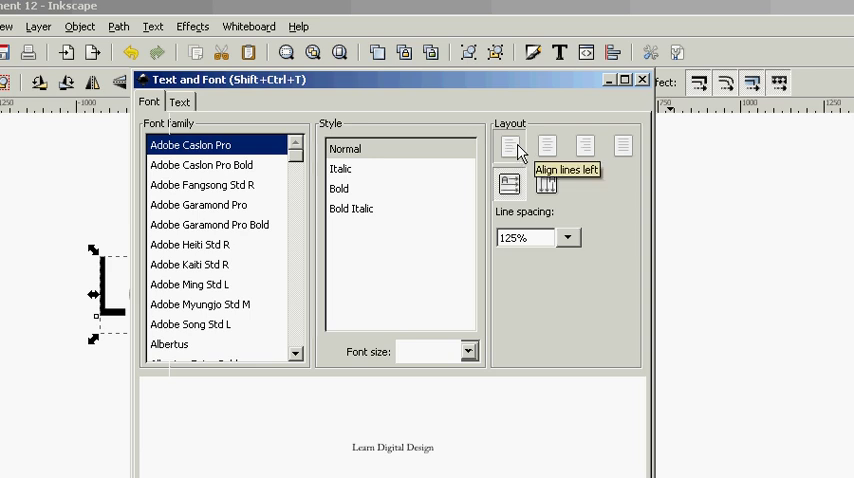
pyautogui.moveTo(548, 146)
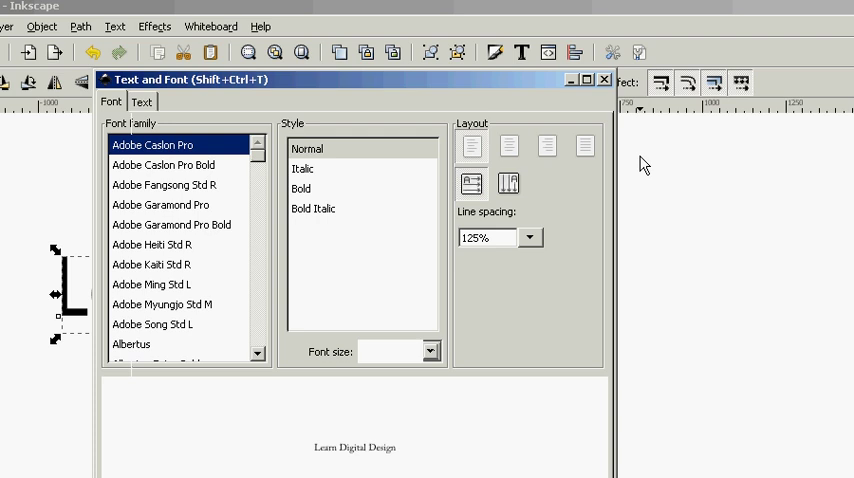
pyautogui.click(470, 184)
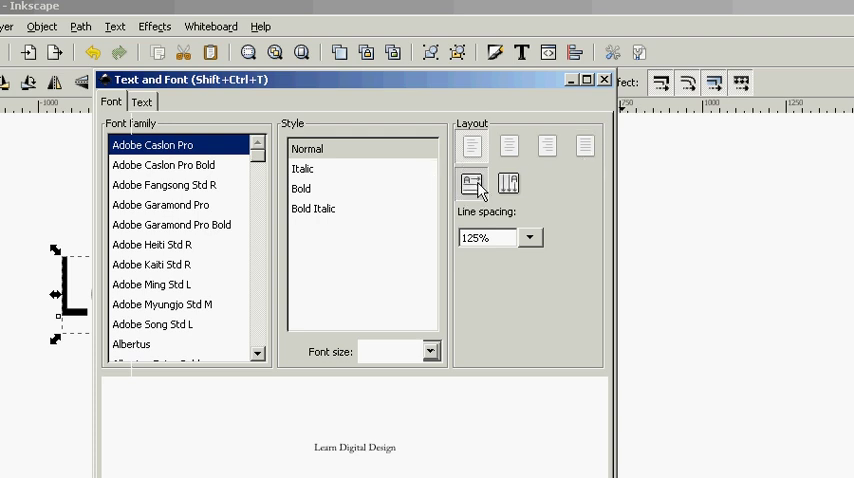
pyautogui.moveTo(472, 188)
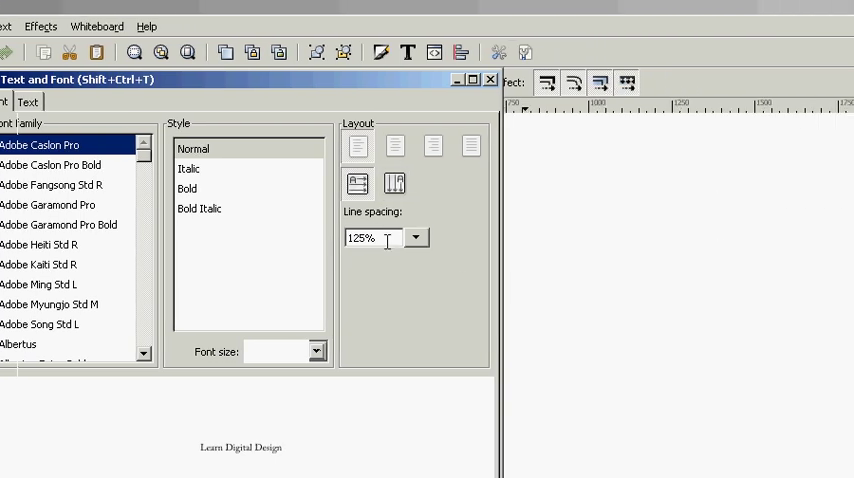
pyautogui.moveTo(388, 240)
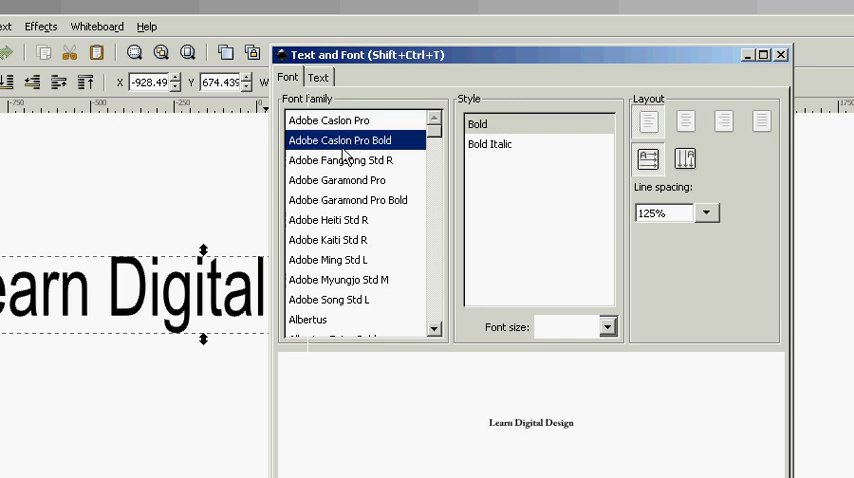
# Preview Adobe Fangsong Std R and Garamond Pro at size 48, ending on Adobe Caslon Pro Bold.
pyautogui.click(348, 160)
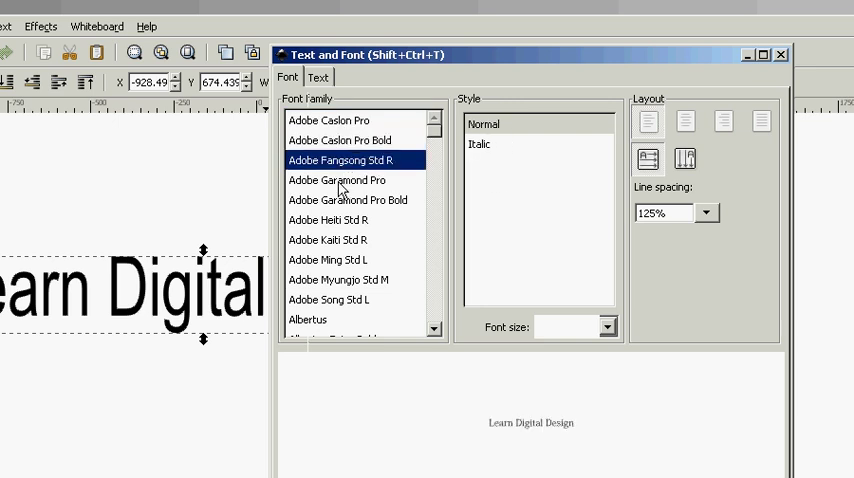
pyautogui.click(340, 180)
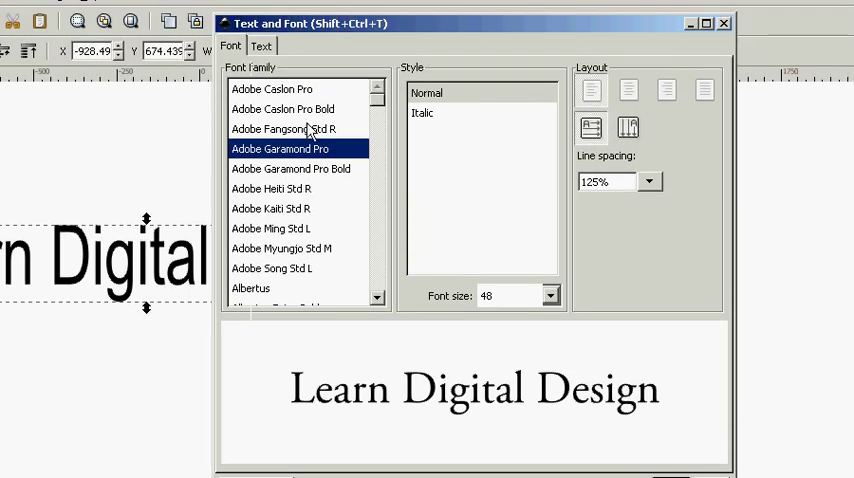
pyautogui.moveTo(310, 176)
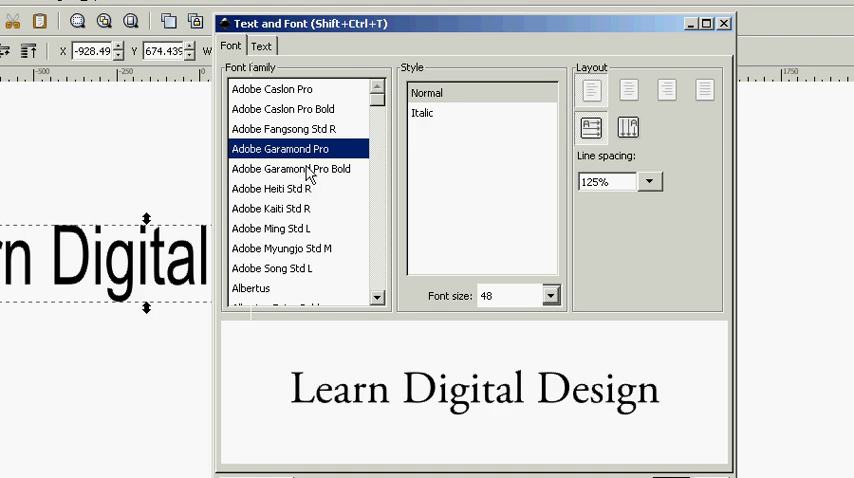
pyautogui.click(284, 128)
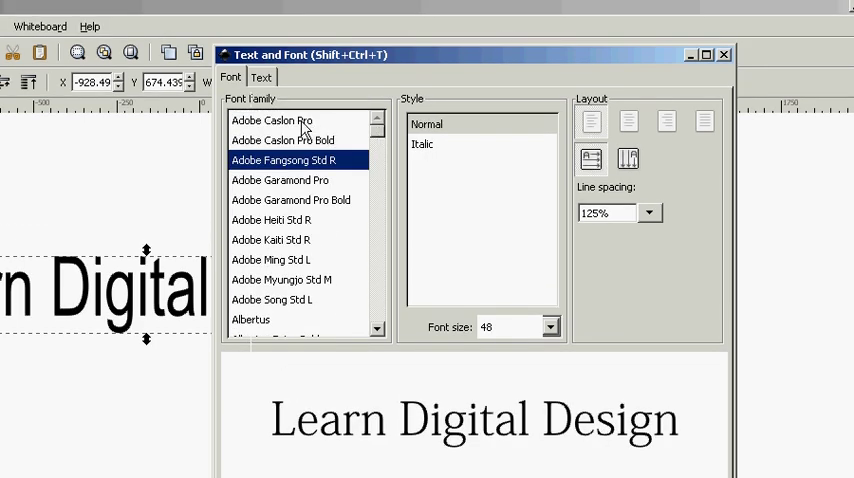
pyautogui.click(284, 140)
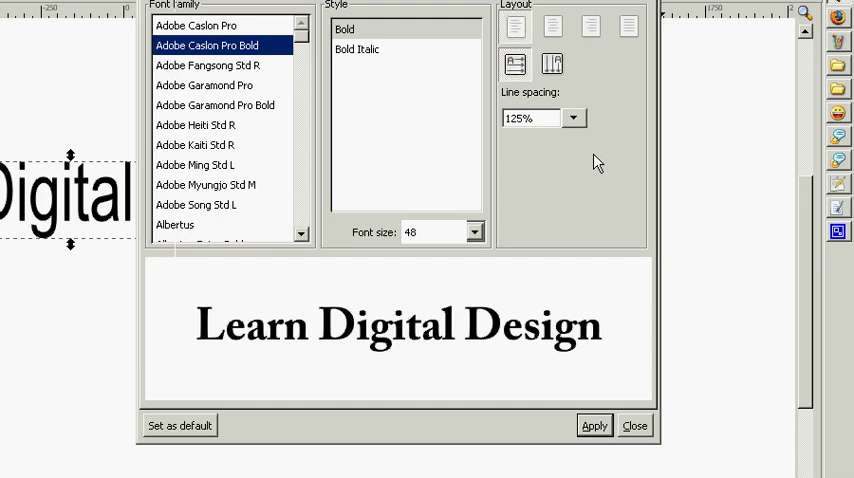
# Preview Albertus Extra Bold, Albertus, Birch Std and Arial, settling on Albertus Bold.
pyautogui.click(196, 124)
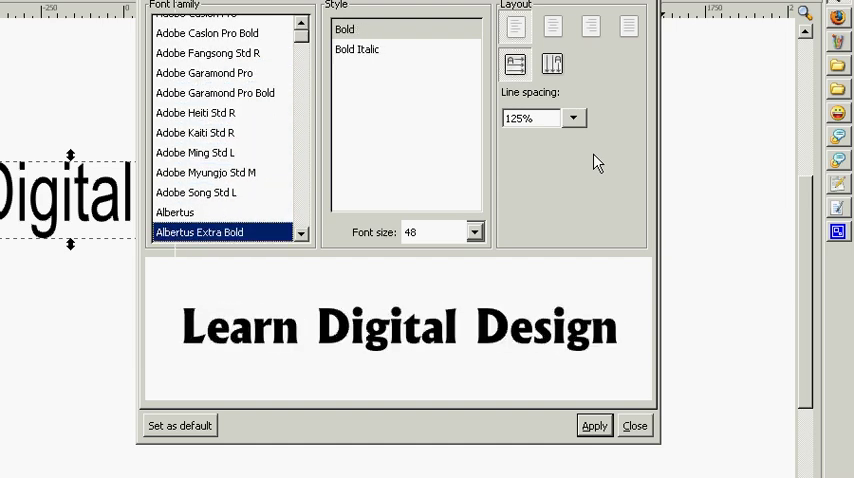
pyautogui.click(172, 212)
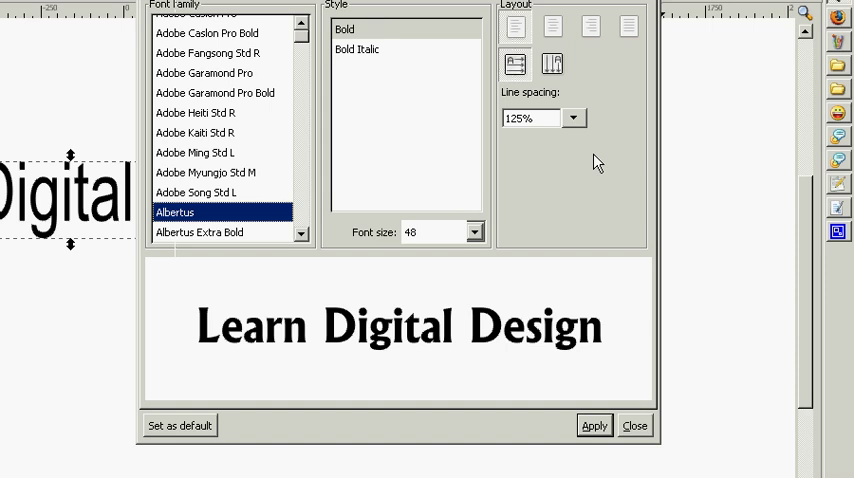
pyautogui.click(196, 232)
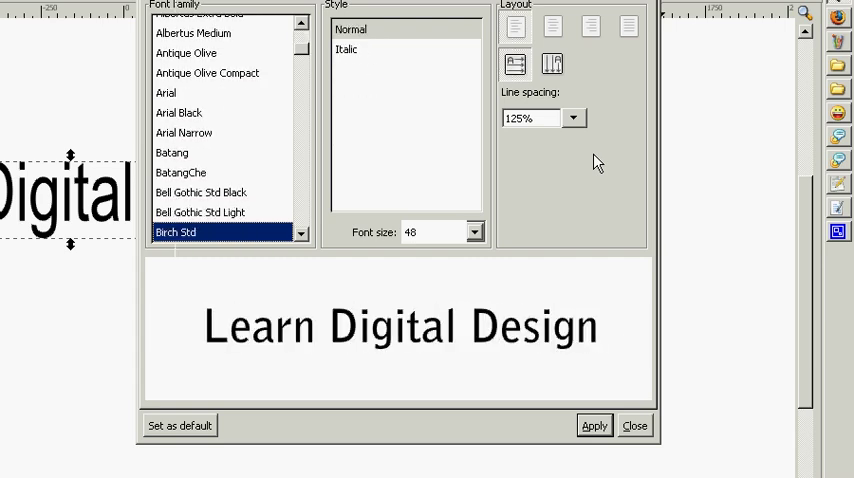
pyautogui.click(166, 72)
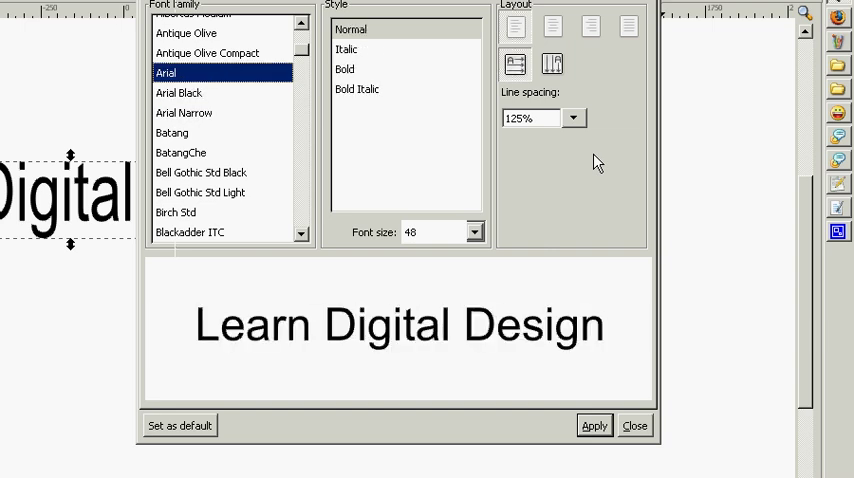
pyautogui.click(176, 24)
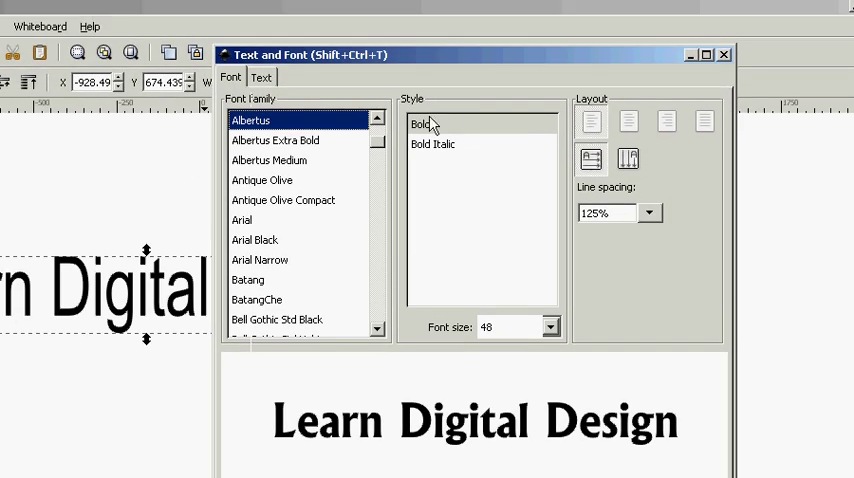
pyautogui.click(436, 144)
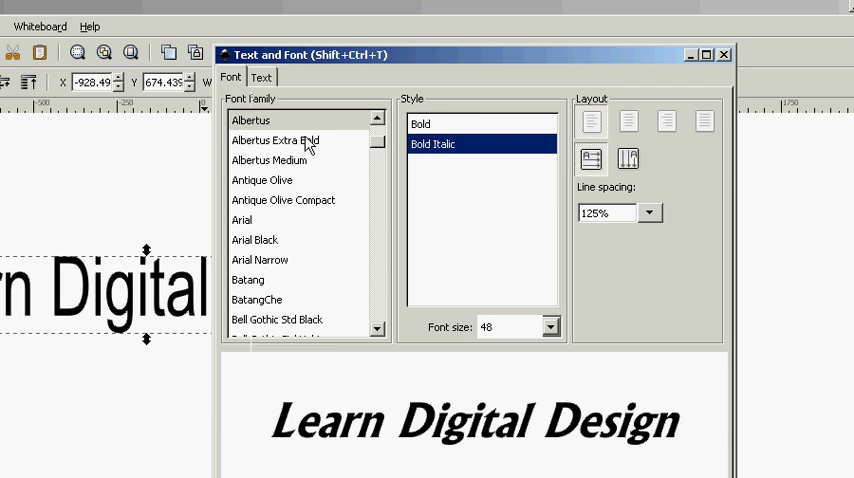
pyautogui.moveTo(424, 116)
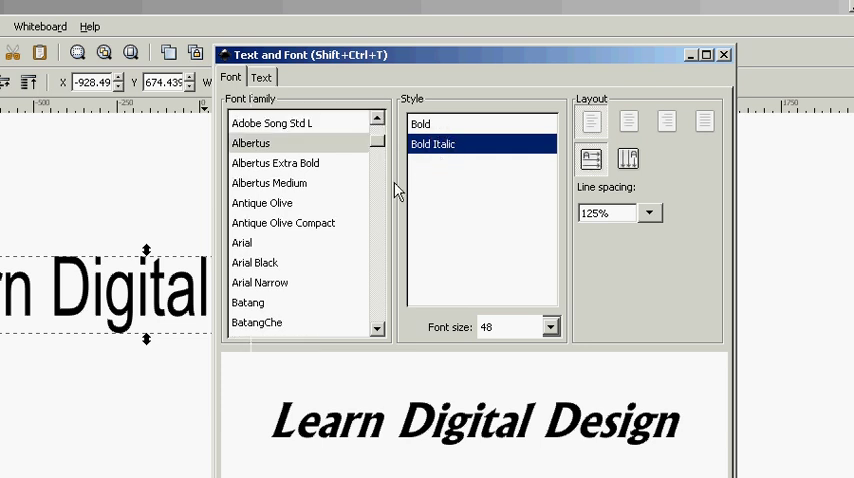
pyautogui.click(268, 184)
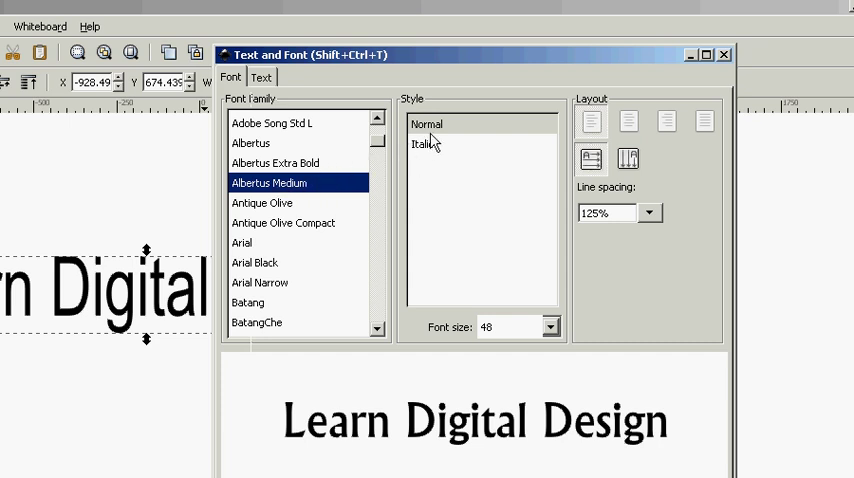
pyautogui.click(252, 144)
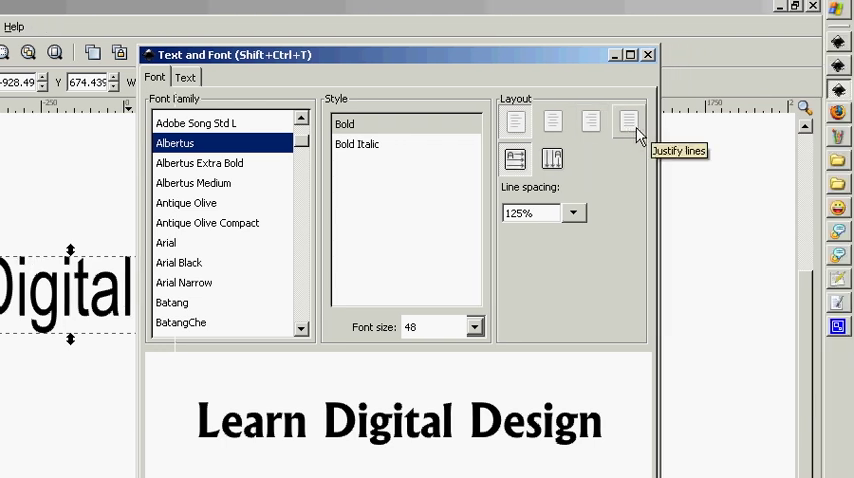
pyautogui.moveTo(516, 160)
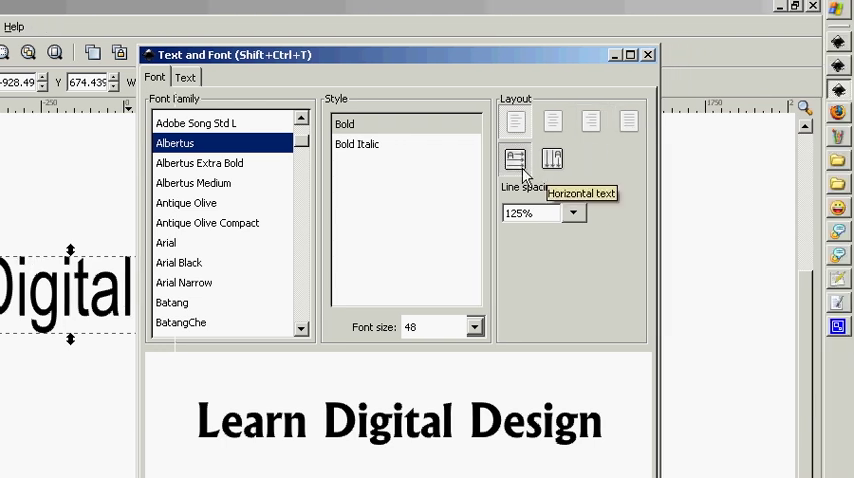
pyautogui.moveTo(564, 230)
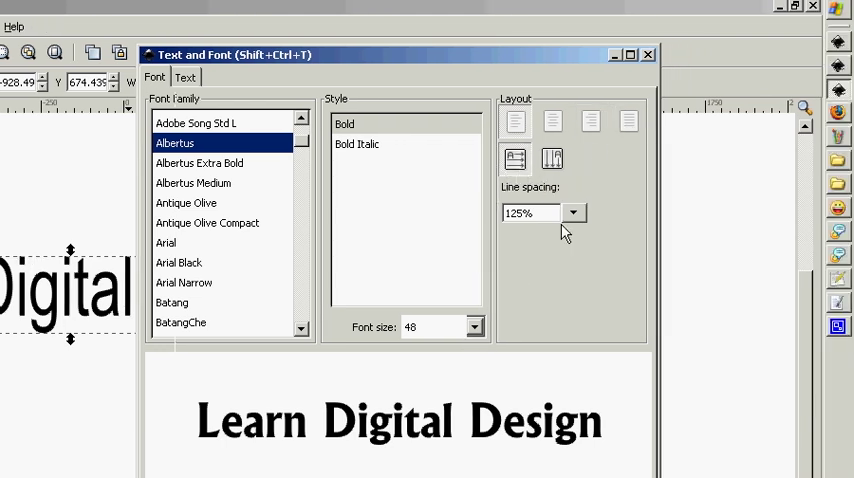
pyautogui.moveTo(460, 312)
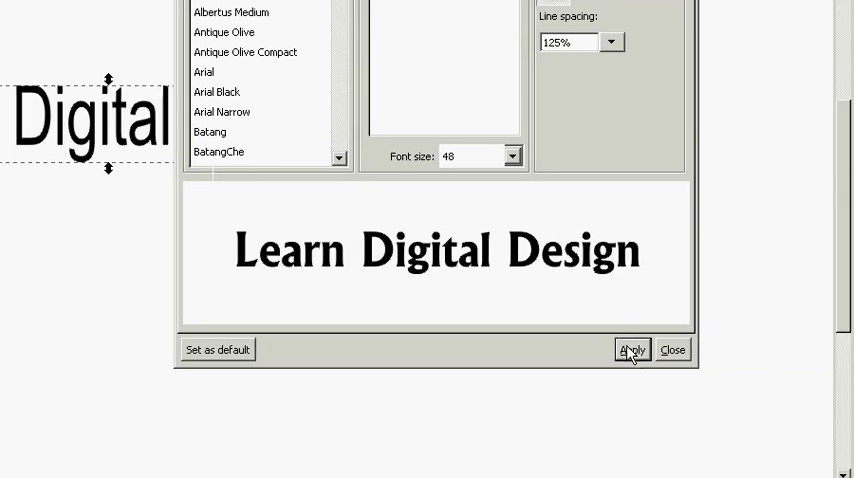
# Apply Albertus Bold to the canvas text.
pyautogui.click(632, 348)
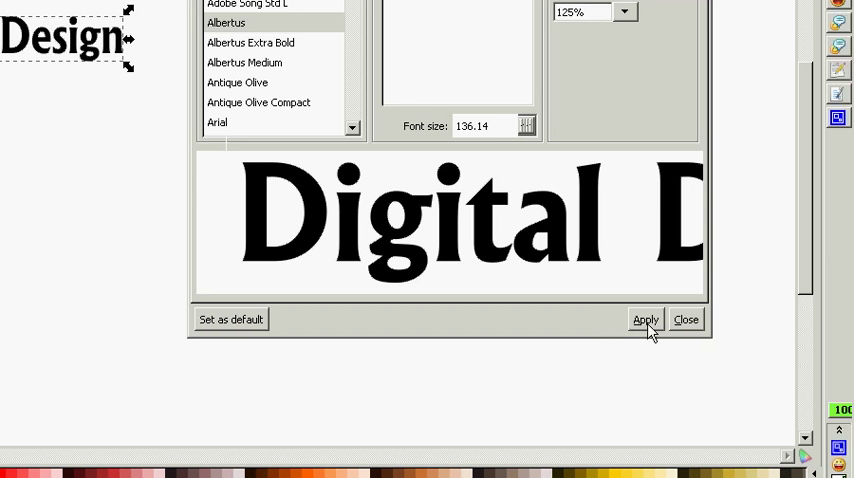
# Apply the 136.14 font size to the bold Albertus headline.
pyautogui.click(644, 320)
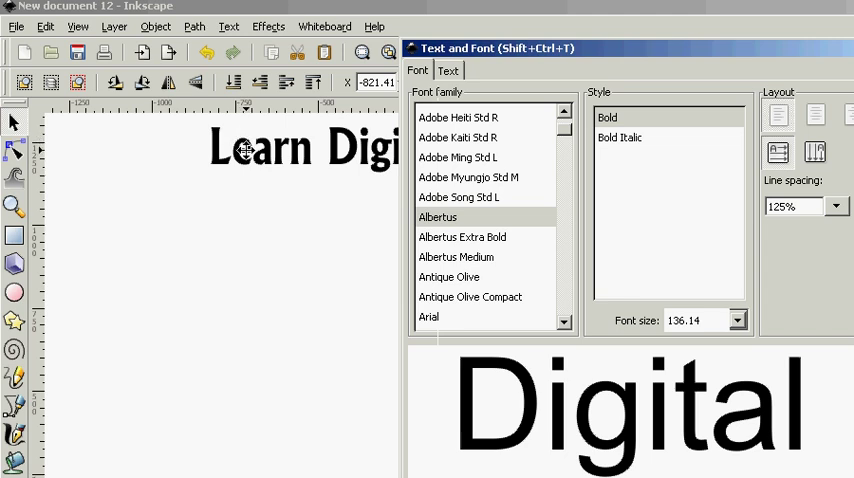
pyautogui.moveTo(248, 156)
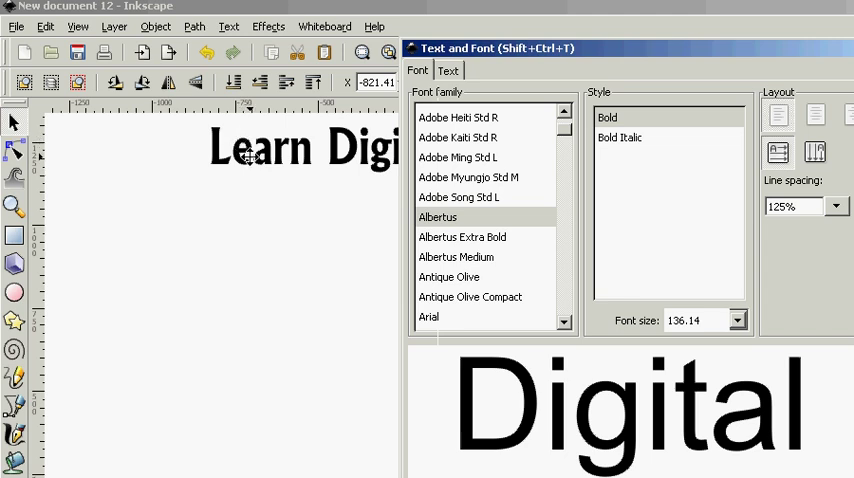